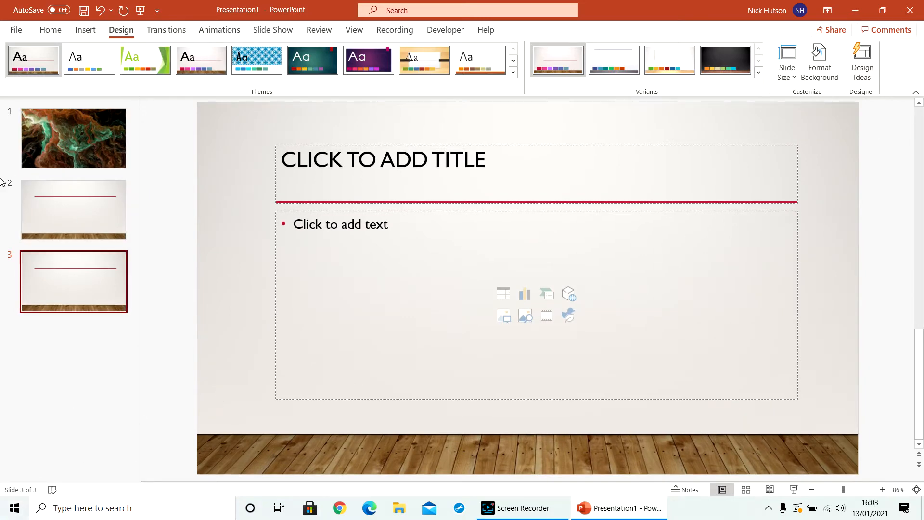
{"action": "mouse_move", "coordinate": [839, 235]}
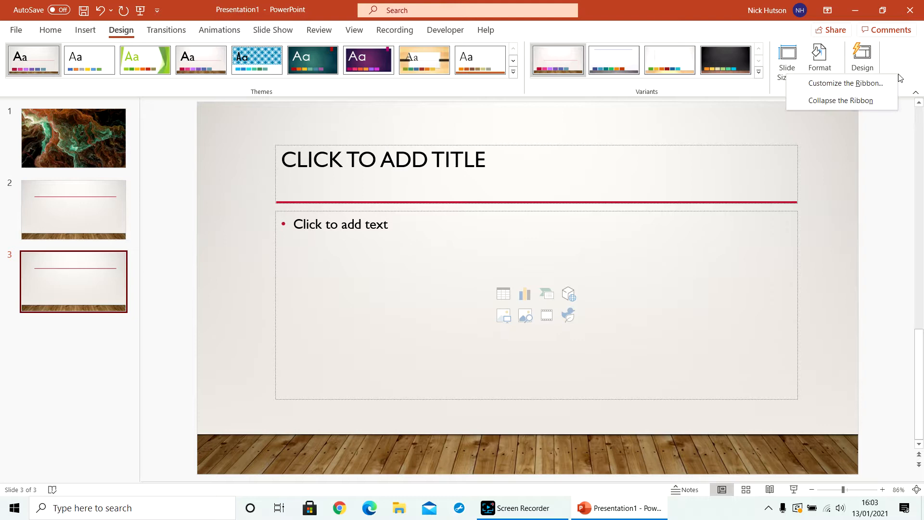
Enable the Draw tab under Main Tabs in Customize the Ribbon and confirm.
{"action": "left_click", "coordinate": [847, 82]}
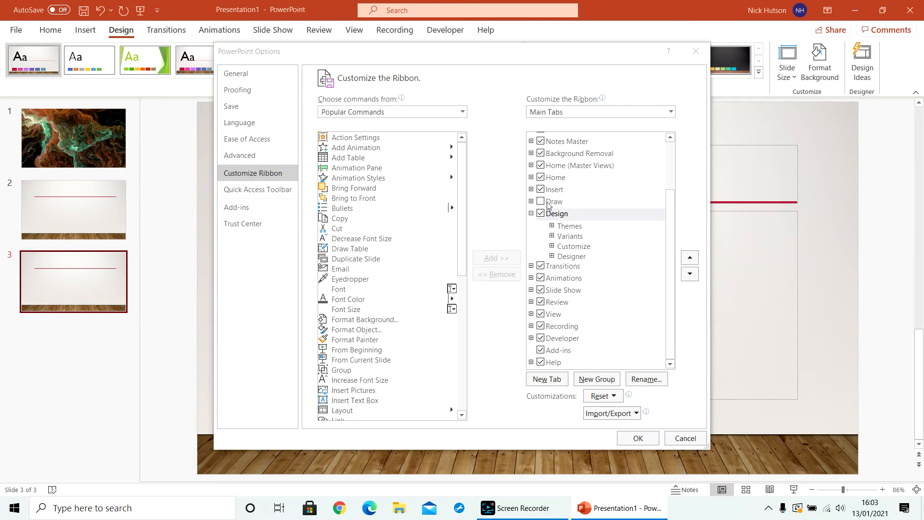
{"action": "left_click", "coordinate": [540, 203]}
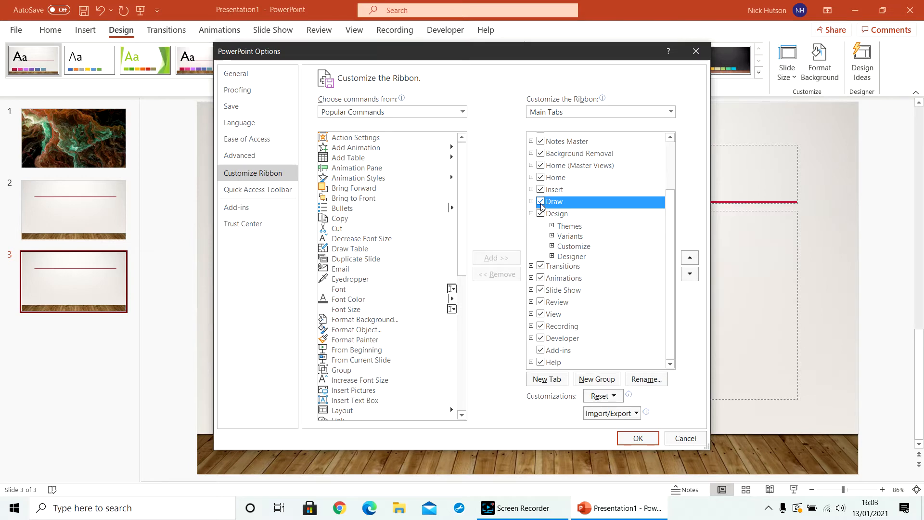
{"action": "left_click", "coordinate": [638, 438]}
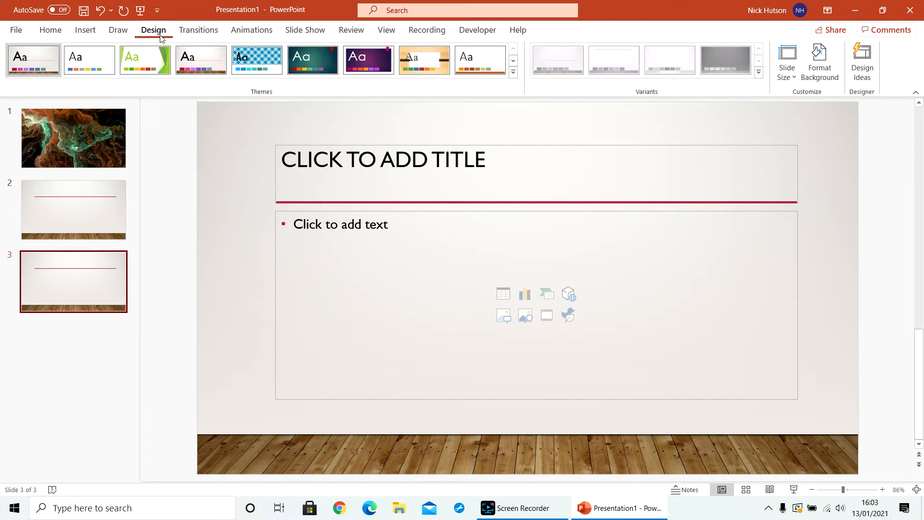
Handwrite 'To' with the red pen near the slide's top-left.
{"action": "left_click", "coordinate": [118, 30]}
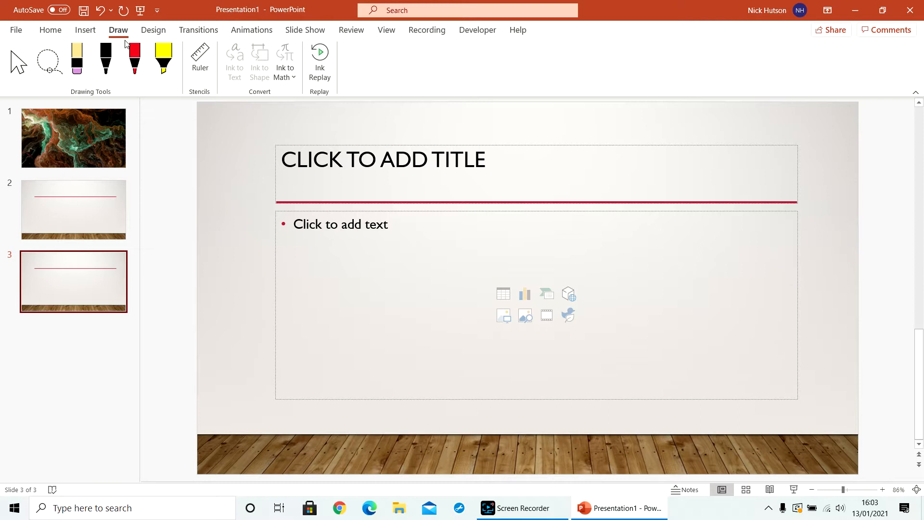
{"action": "left_click", "coordinate": [134, 57]}
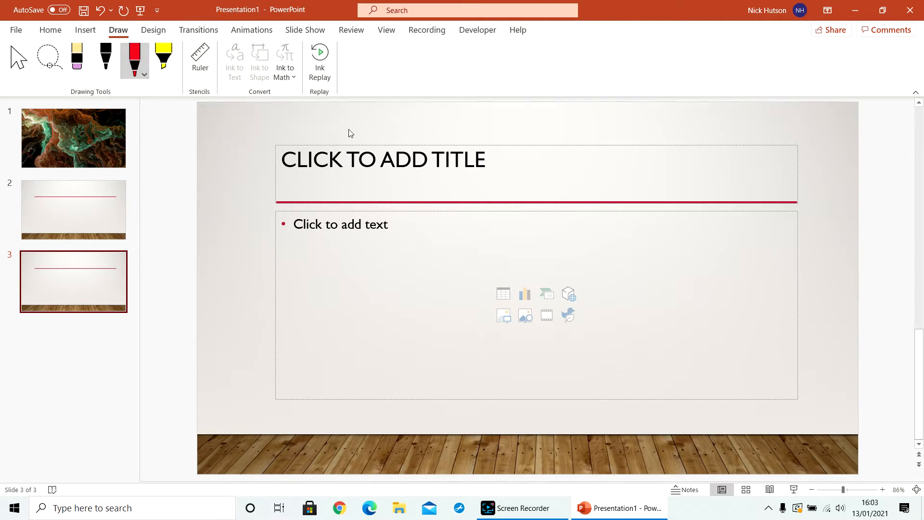
{"action": "left_click_drag", "start_coordinate": [238, 138], "coordinate": [241, 227]}
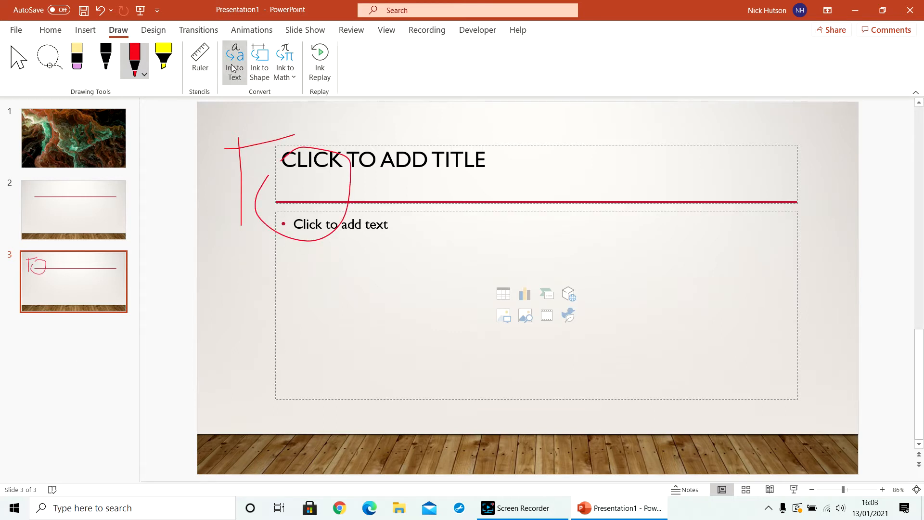
{"action": "mouse_move", "coordinate": [234, 64]}
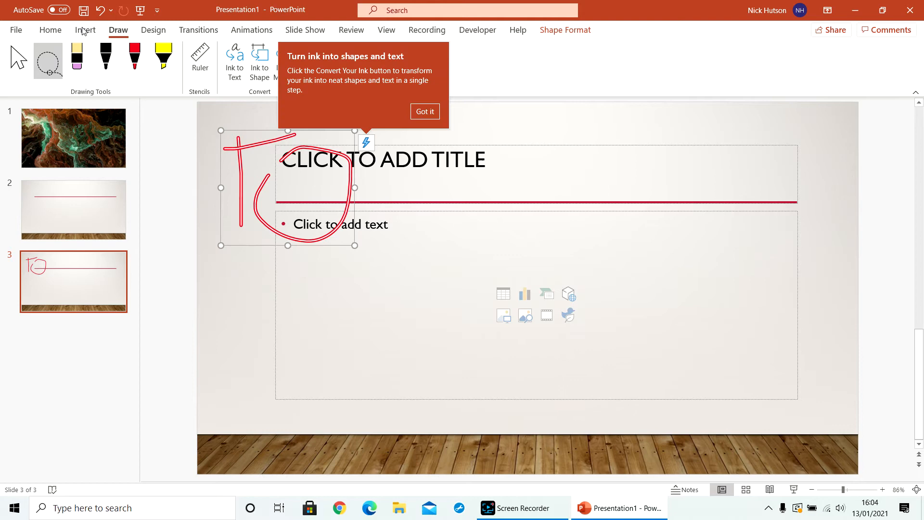
Convert the handwritten ink into the typed text 'to' with Ink to Text.
{"action": "left_click", "coordinate": [424, 111]}
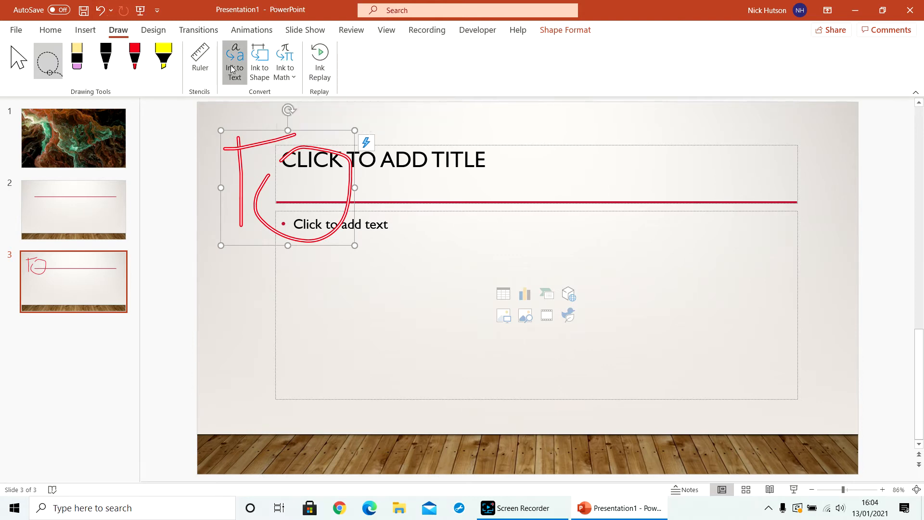
{"action": "left_click", "coordinate": [234, 63]}
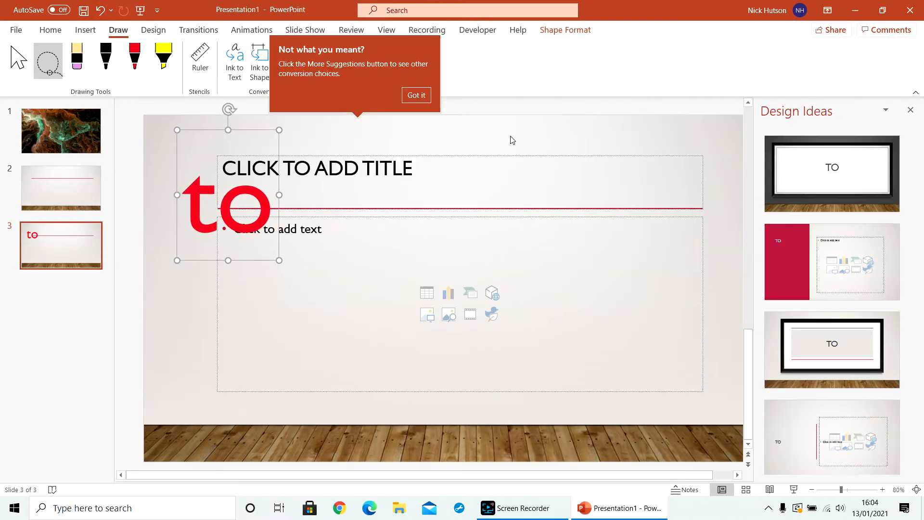
{"action": "left_click", "coordinate": [416, 95]}
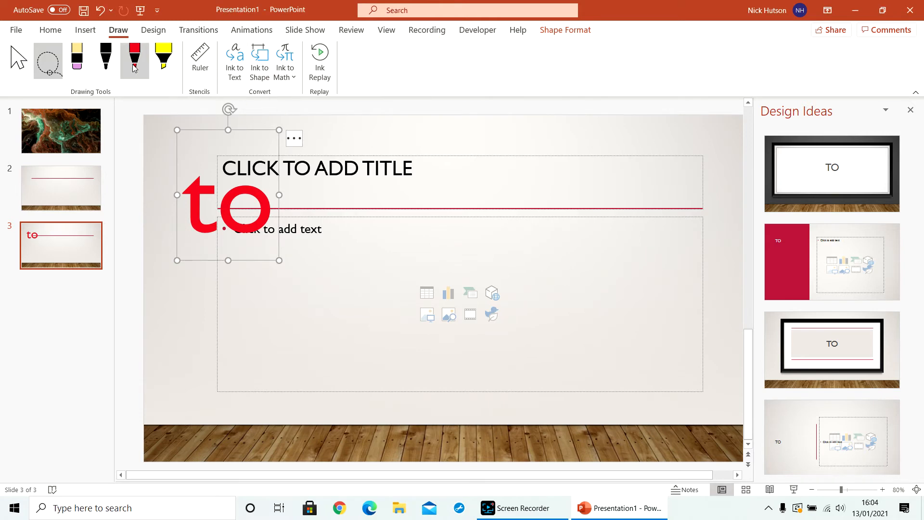
Draw a red triangle on the right and convert it into a clean shape with Ink to Shape.
{"action": "left_click_drag", "start_coordinate": [537, 175], "coordinate": [630, 264]}
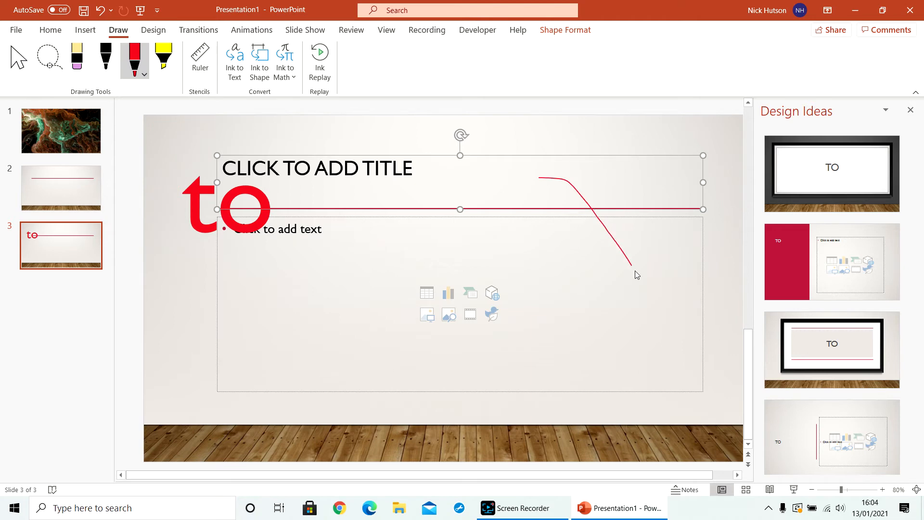
{"action": "left_click_drag", "start_coordinate": [633, 273], "coordinate": [548, 182]}
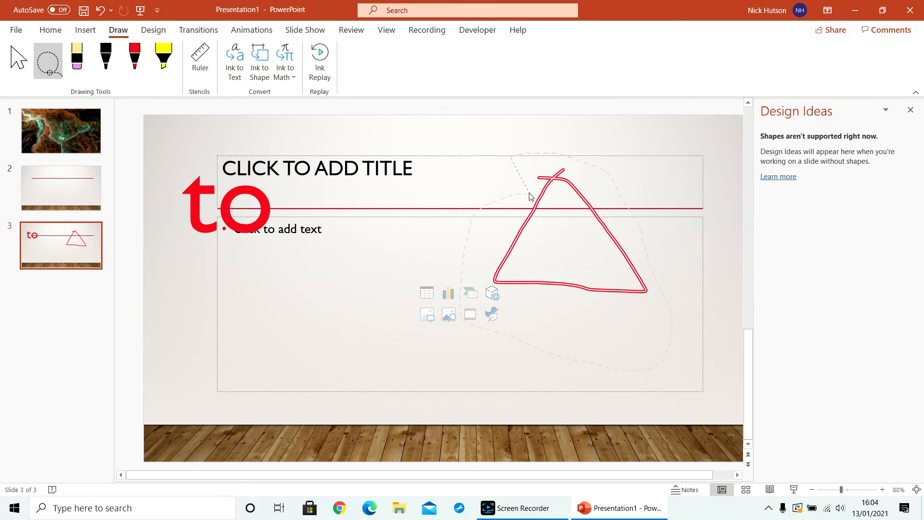
{"action": "left_click", "coordinate": [566, 230]}
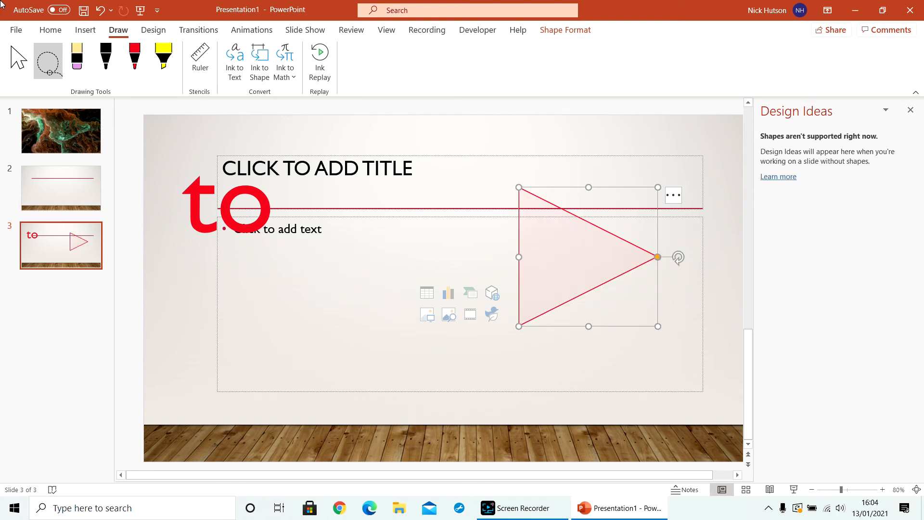
{"action": "mouse_move", "coordinate": [285, 62]}
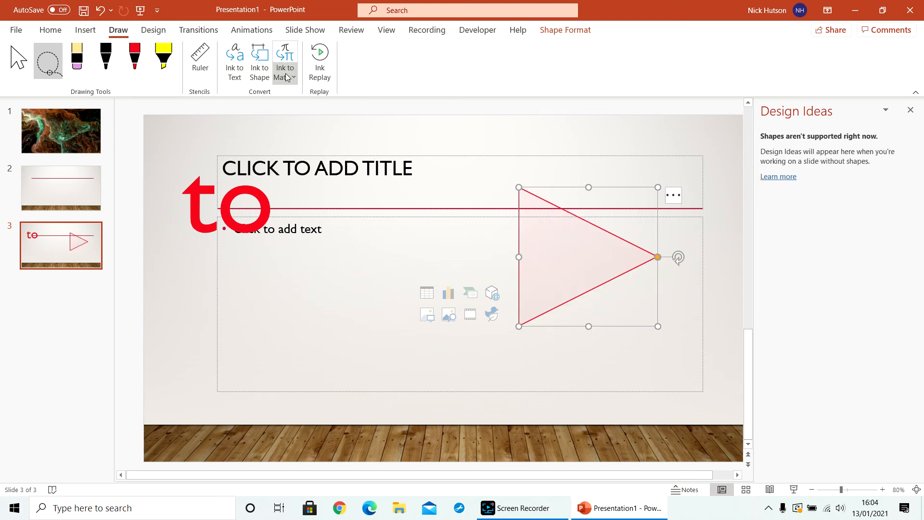
{"action": "mouse_move", "coordinate": [26, 227]}
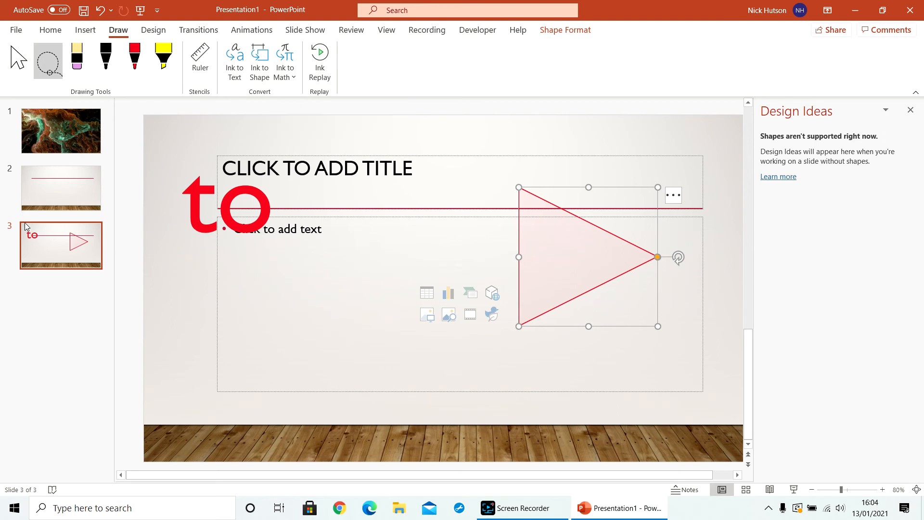
{"action": "mouse_move", "coordinate": [723, 175]}
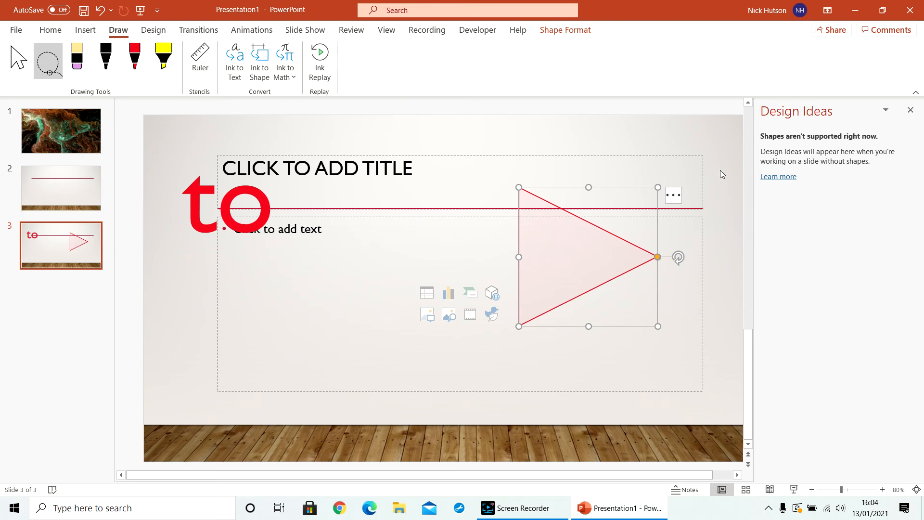
Show slide 2, then slide 1 with the marbled picture.
{"action": "left_click", "coordinate": [61, 187]}
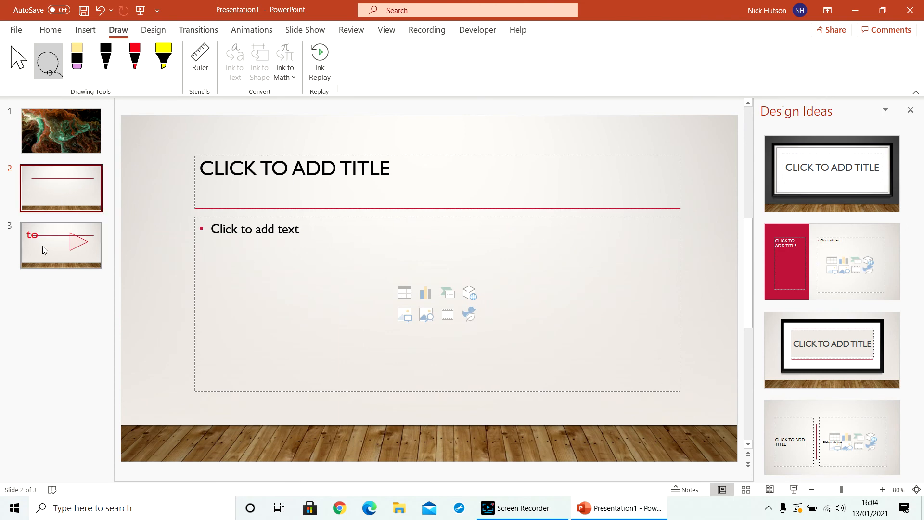
{"action": "left_click", "coordinate": [60, 246]}
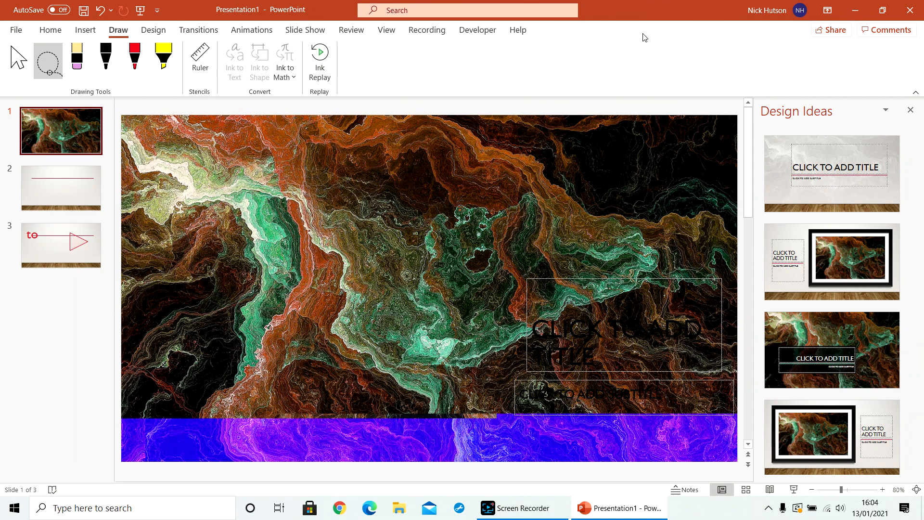
{"action": "mouse_move", "coordinate": [532, 475]}
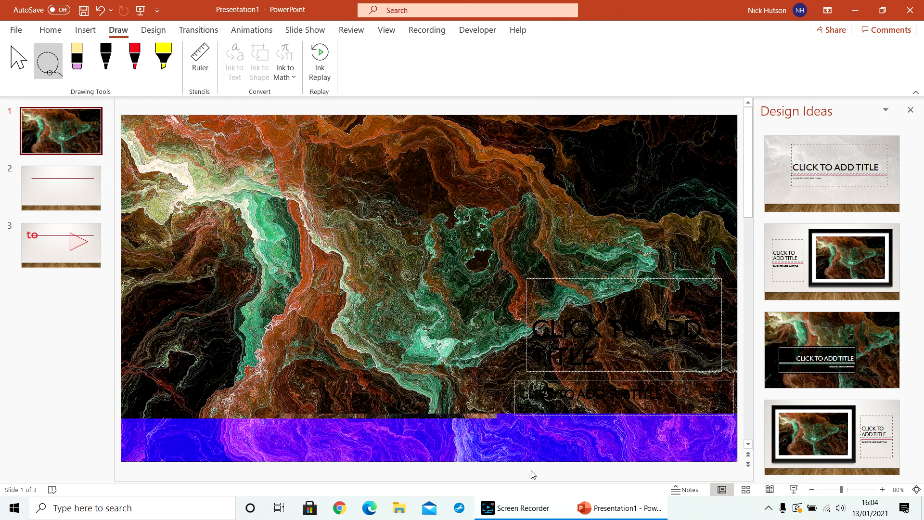